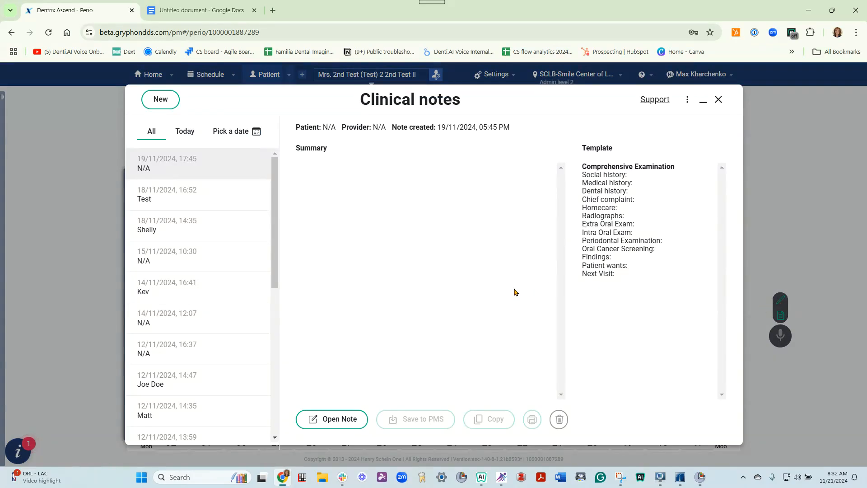
# Step: Create a new clinical note for the test patient using the SOAP template
pyautogui.click(161, 99)
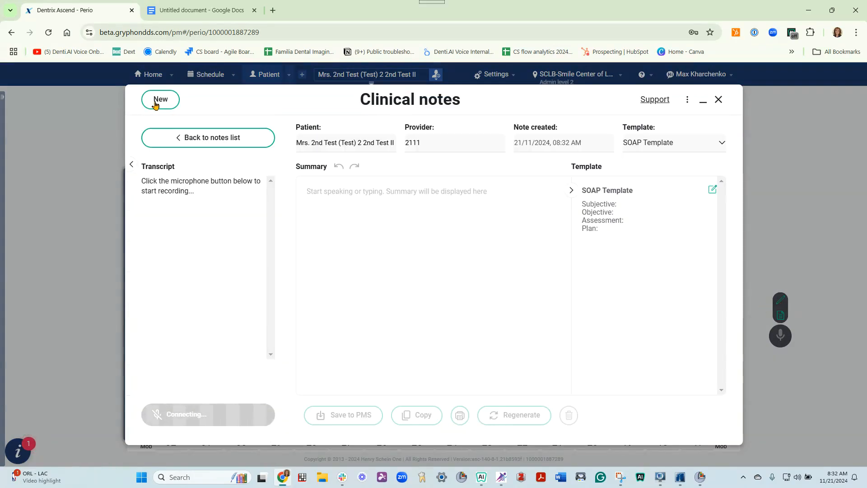
# Step: Show the list of note templates from the Template dropdown
pyautogui.click(160, 99)
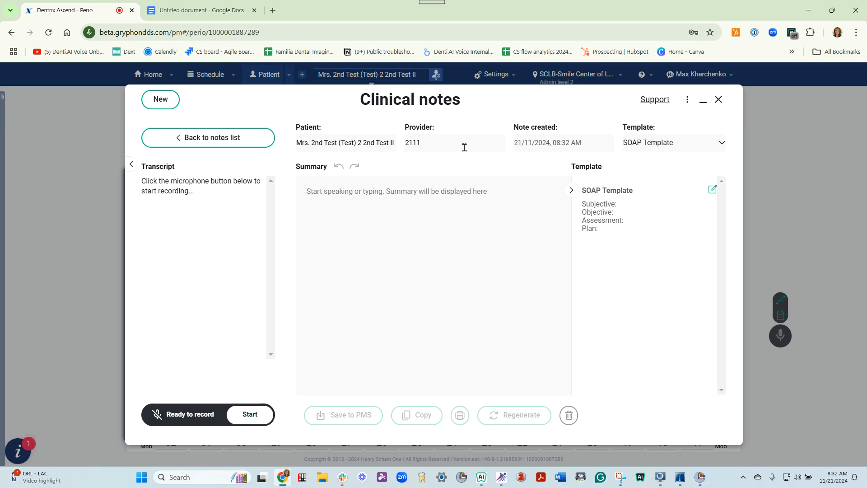
pyautogui.moveTo(519, 148)
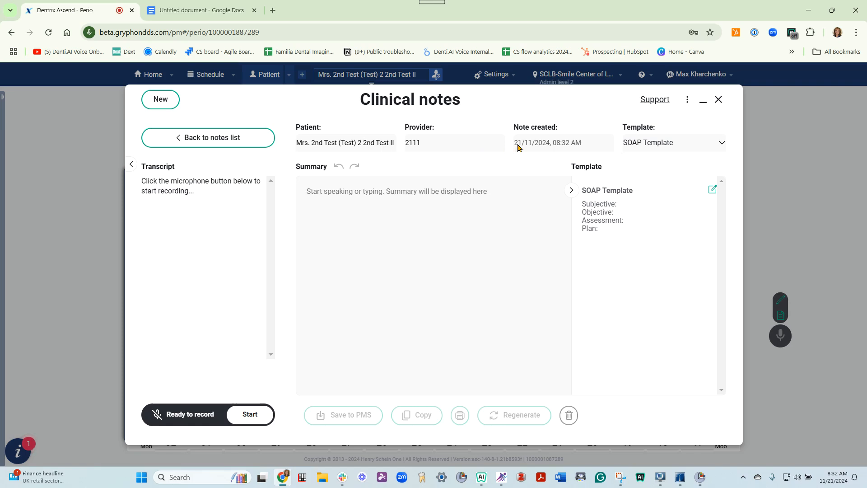
pyautogui.moveTo(701, 145)
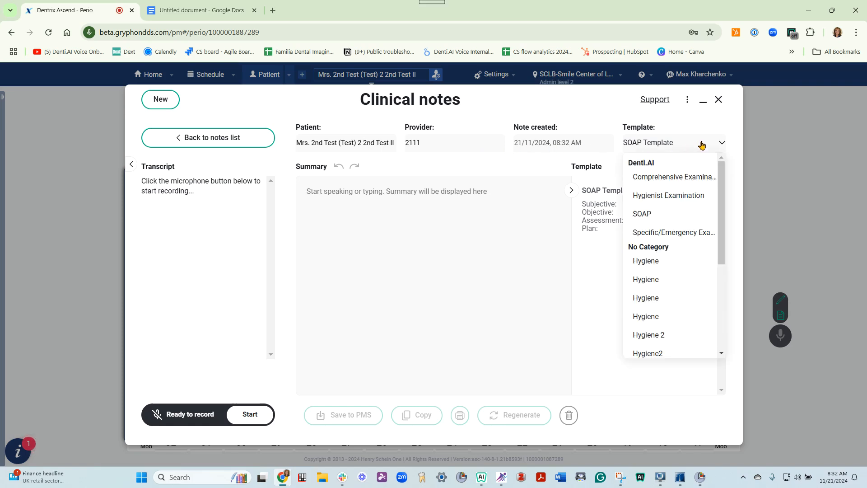
# Step: Save a new note template named 'Hyg1' and start recording the patient visit
pyautogui.scroll(-3)
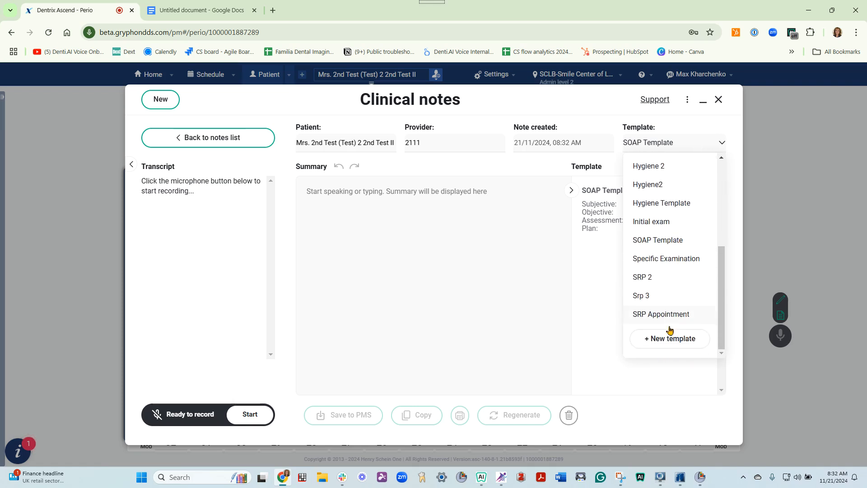
pyautogui.click(669, 339)
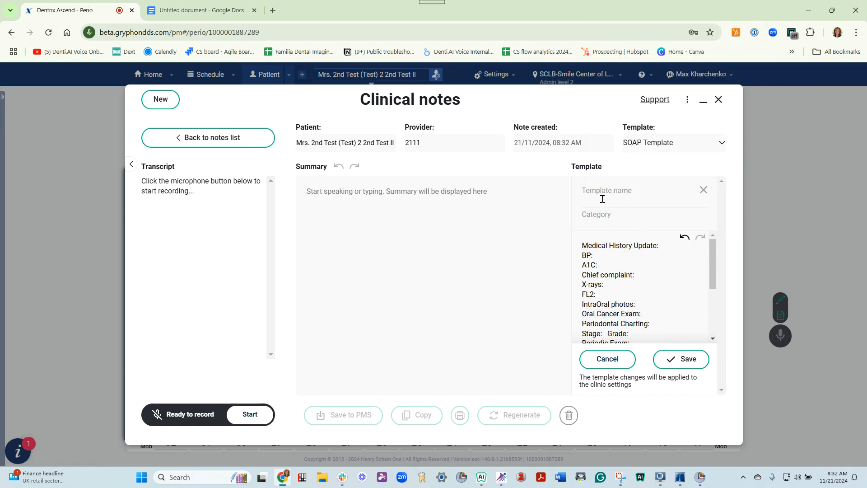
pyautogui.write('Hyg1')
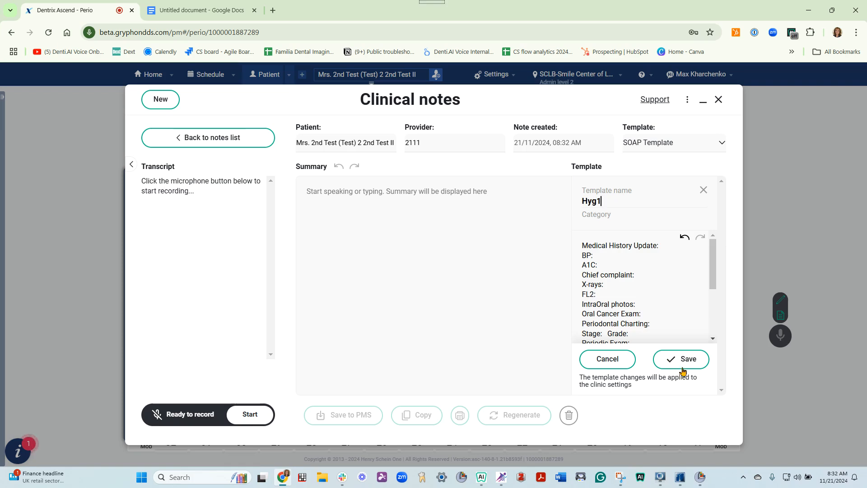
pyautogui.click(681, 359)
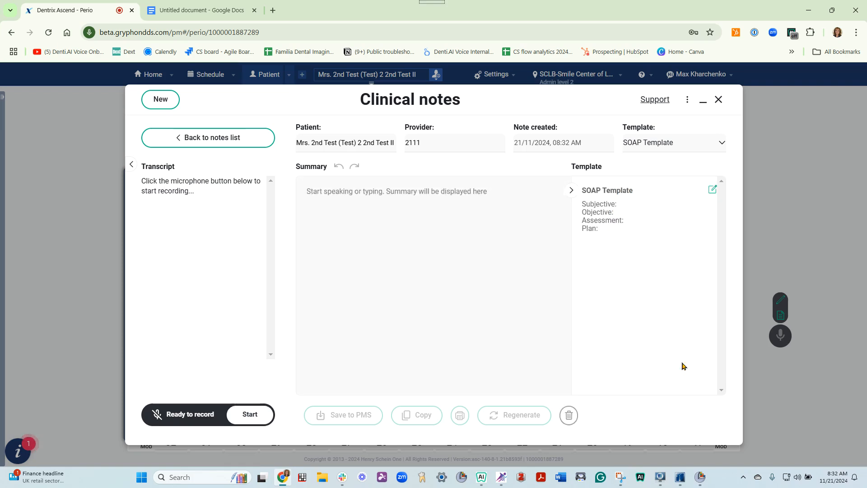
pyautogui.moveTo(235, 436)
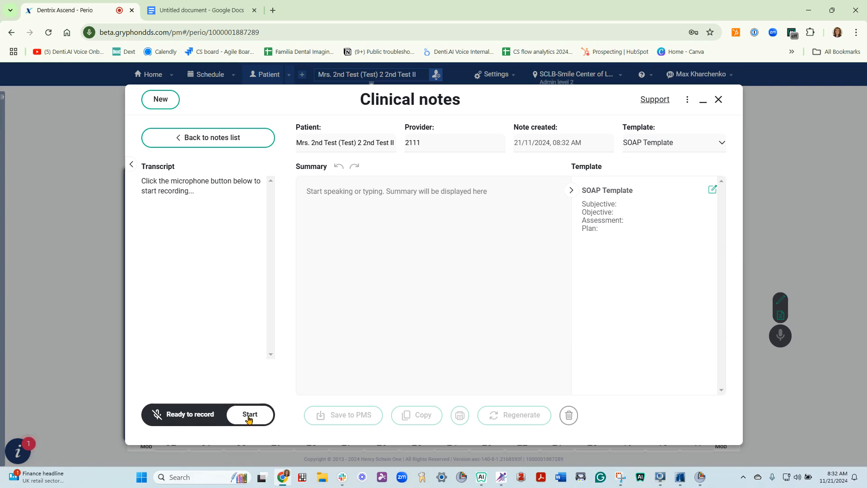
pyautogui.click(249, 415)
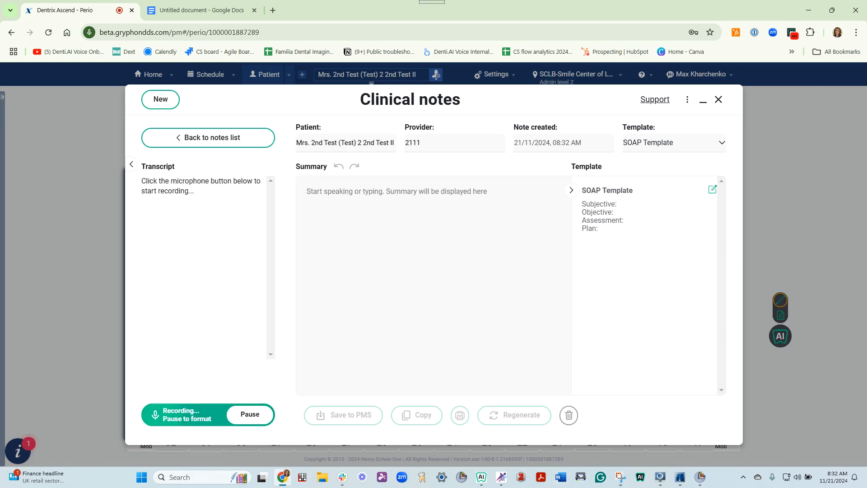
# Step: Put the note on the Hyg1 template while the visit transcript records
pyautogui.click(673, 142)
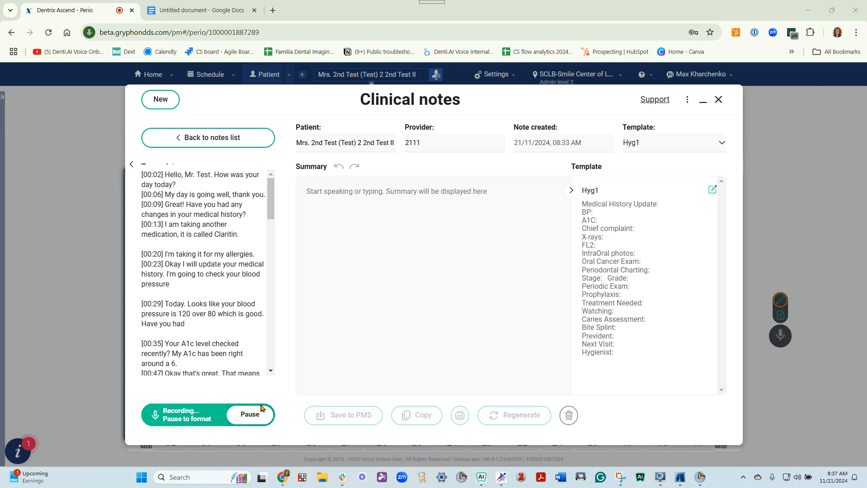
# Step: Pause recording to produce the Hyg1 summary with BP, A1C, findings and next visit
pyautogui.click(249, 414)
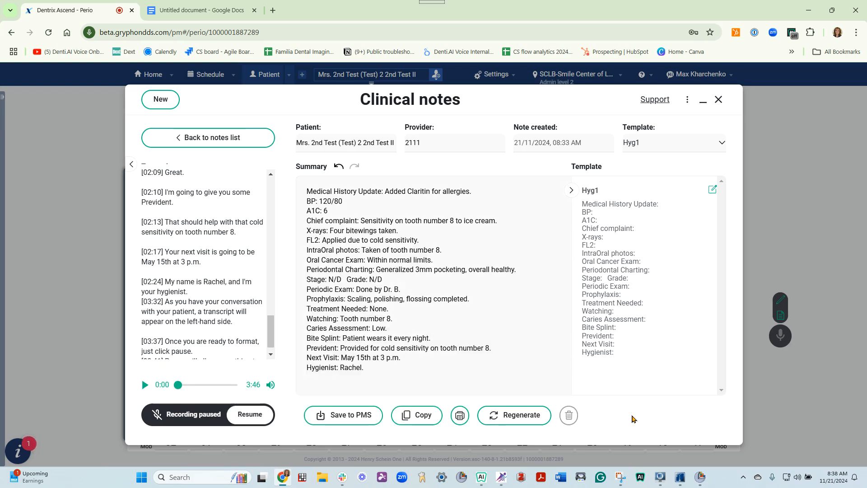
# Step: Switch the note to the SOAP template, reformatting the summary into Assessment and Plan
pyautogui.click(673, 142)
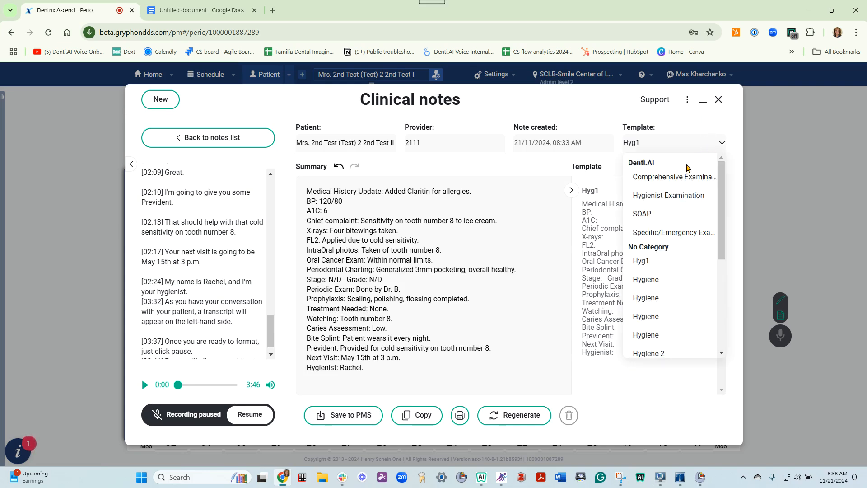
pyautogui.click(642, 213)
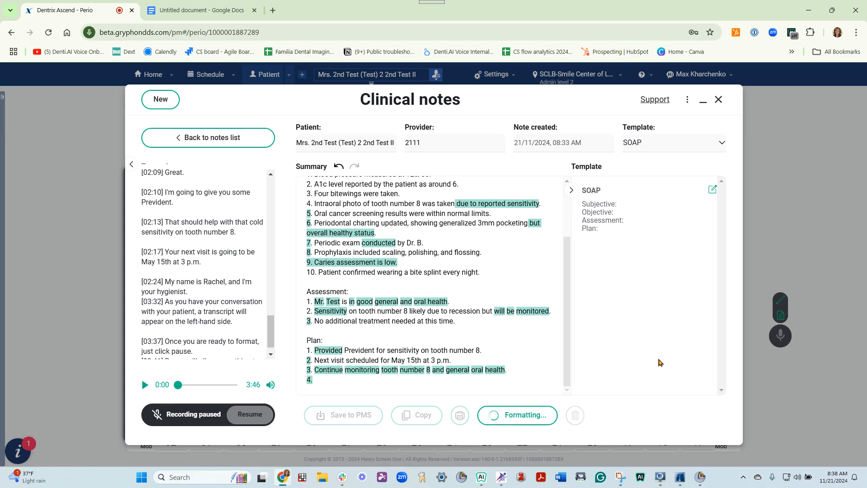
pyautogui.click(517, 414)
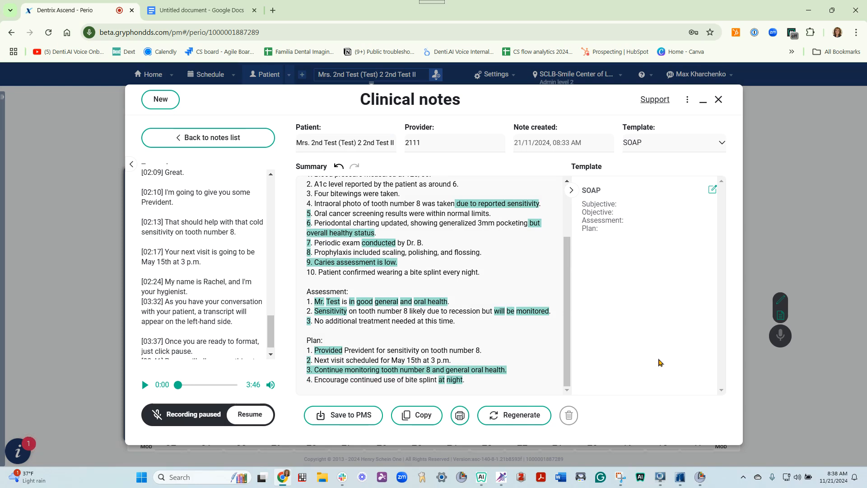
pyautogui.moveTo(575, 343)
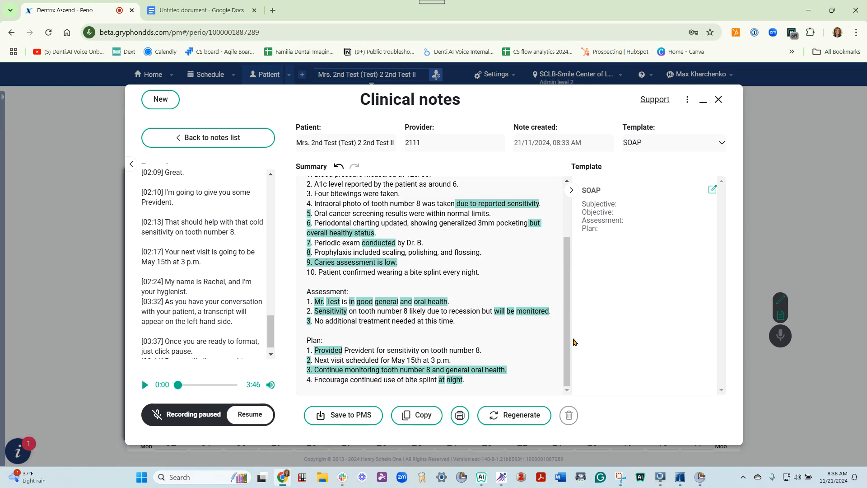